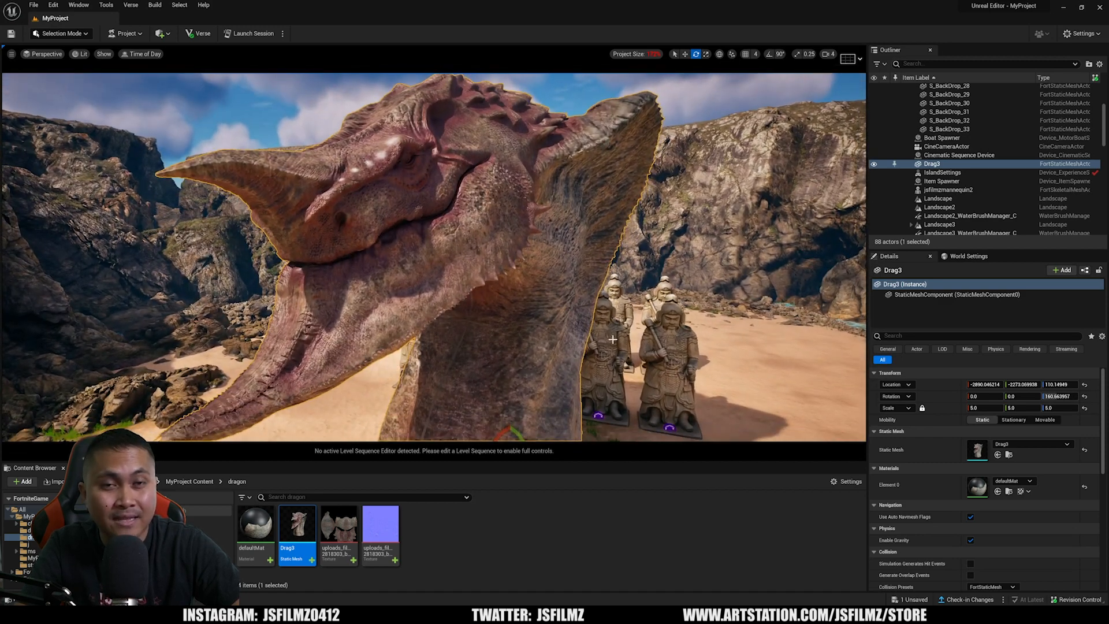
Step: Open the dragon texture from the Content Browser in the Texture Editor
double_click(338, 526)
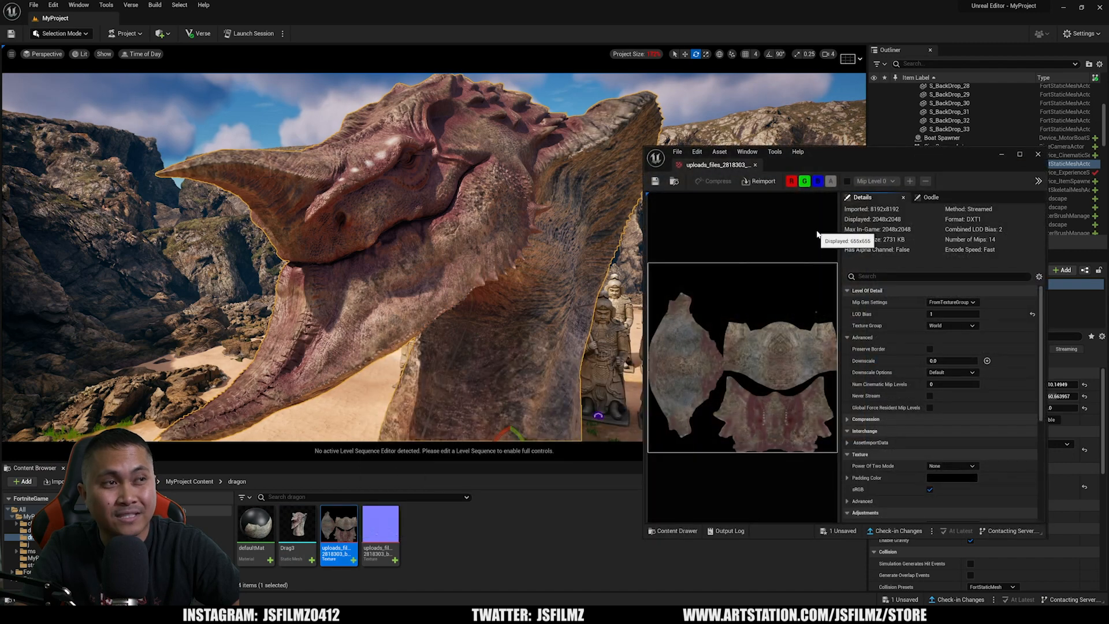
mouse_move(877, 227)
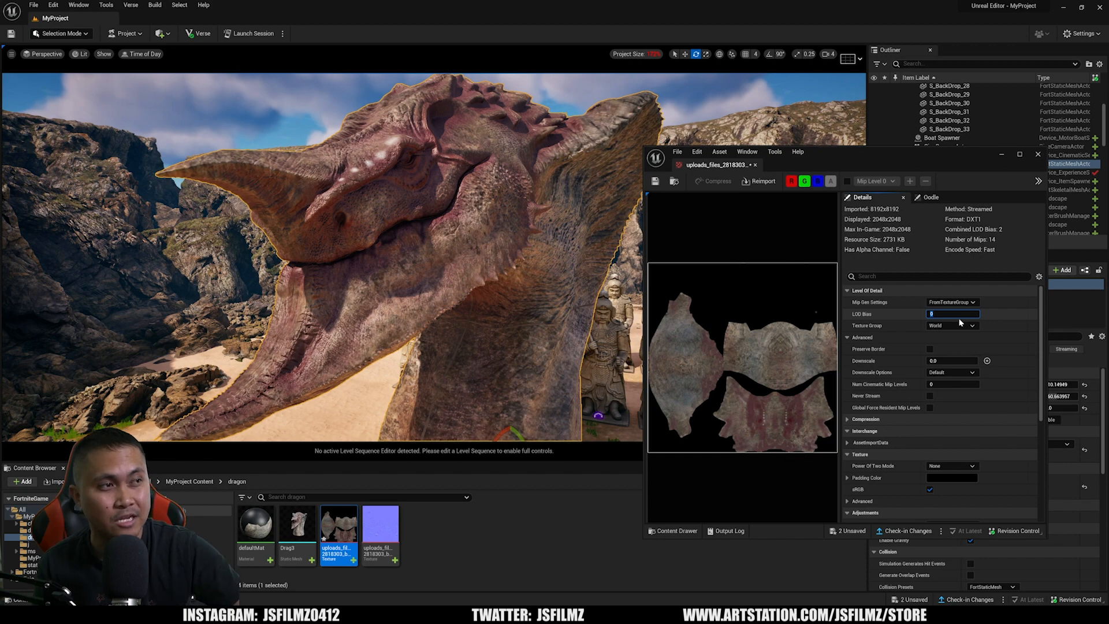
Step: Set the dragon texture's Texture Group to Cinematic, then select the LOD Bias field
click(952, 325)
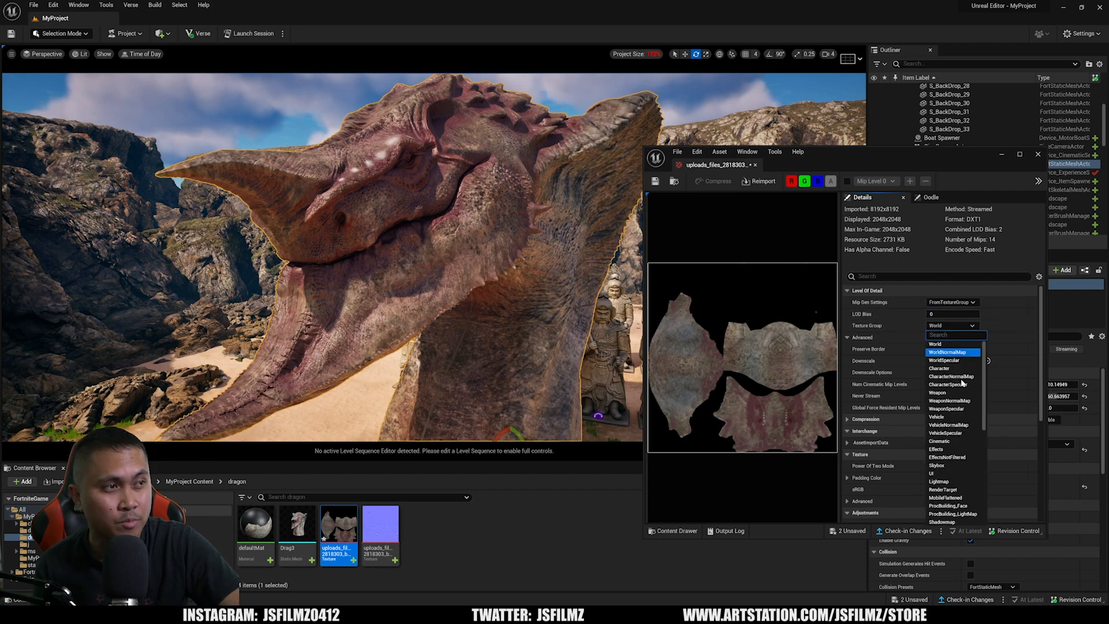
click(939, 441)
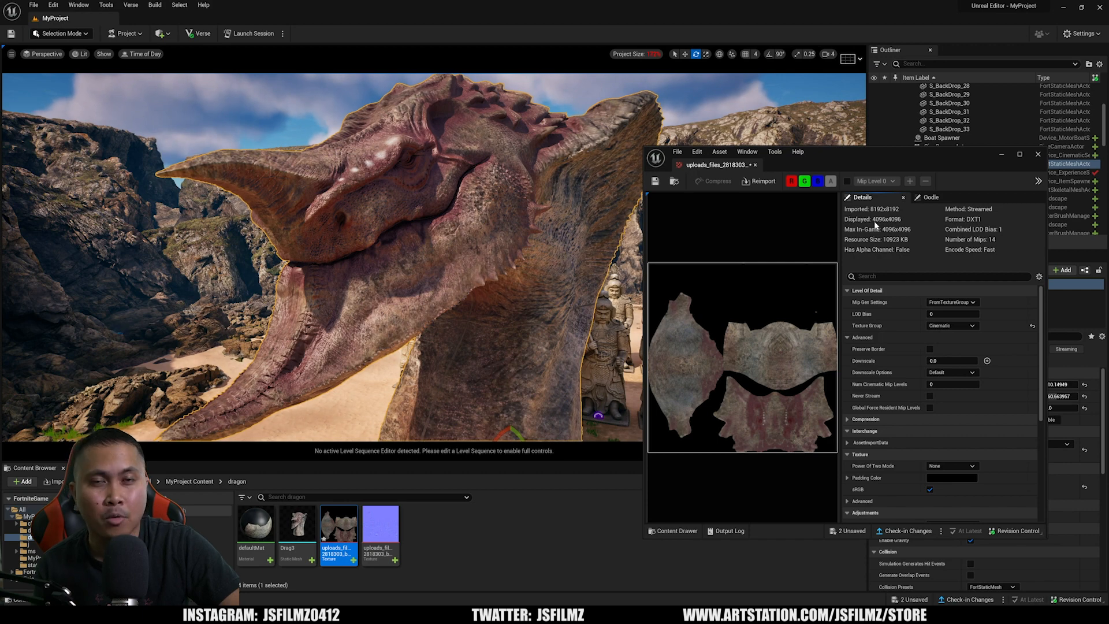
click(951, 313)
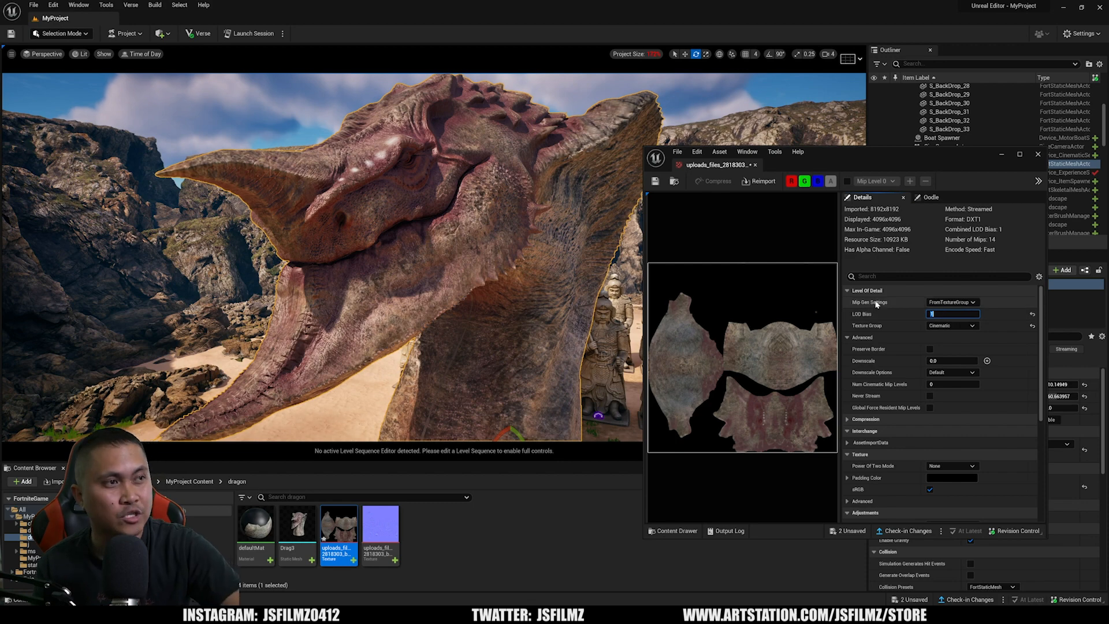
Step: Set Mip Gen Settings to NoMipmaps for full 8192x8192 display
click(951, 302)
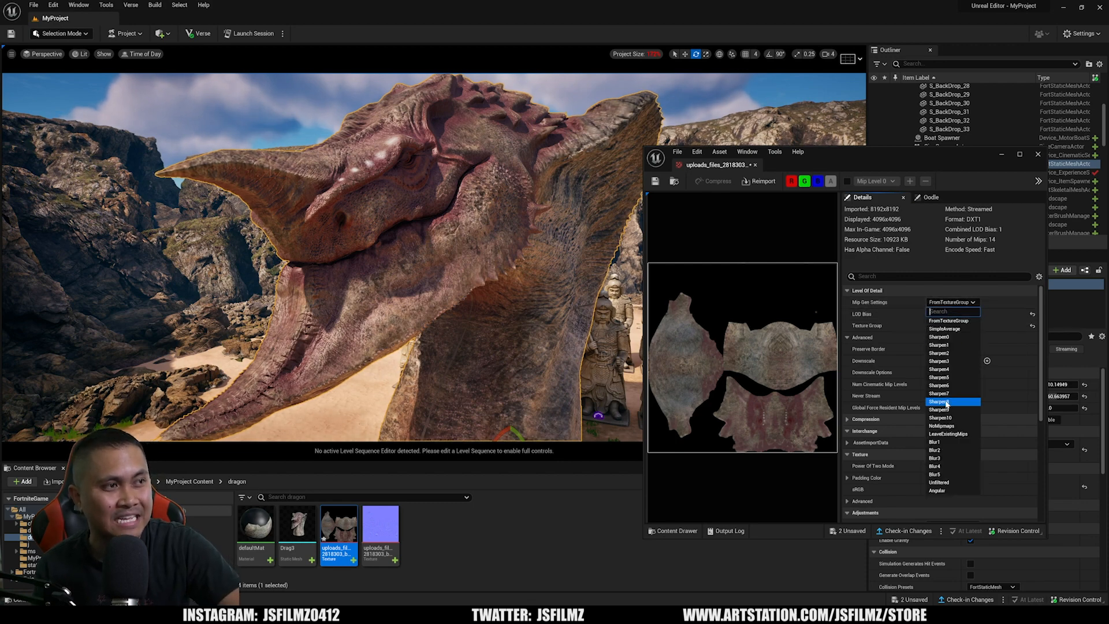
click(941, 422)
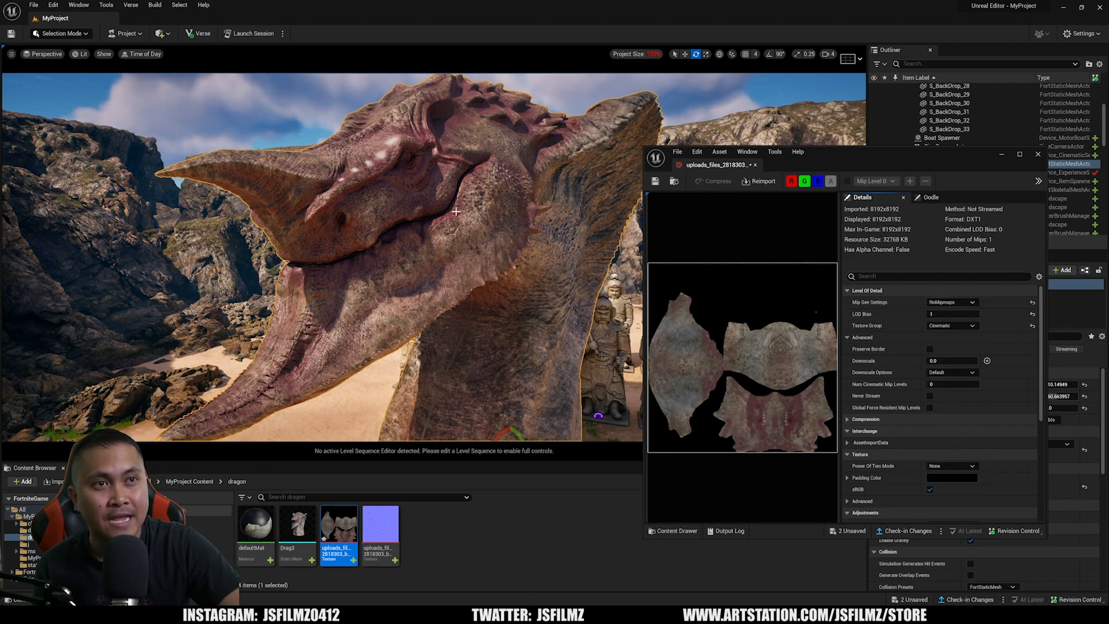